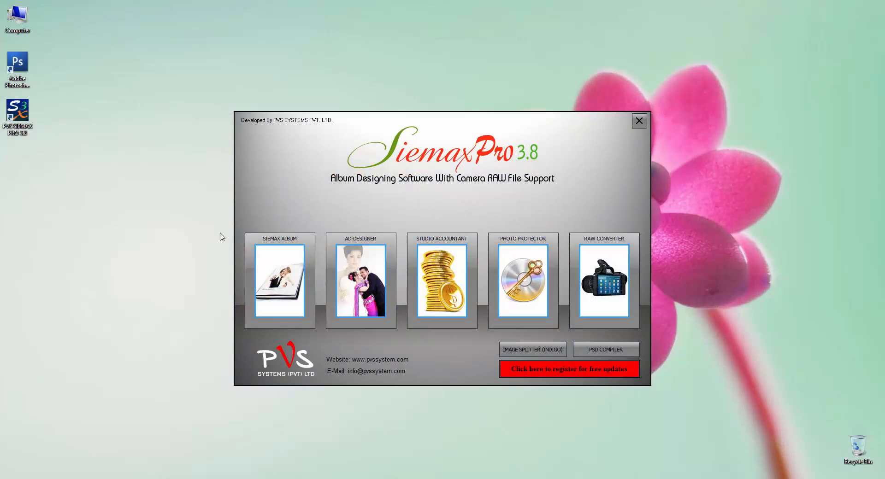
# Launch the Siemax Album module from the PVS Siemax Pro launcher.
pyautogui.click(640, 121)
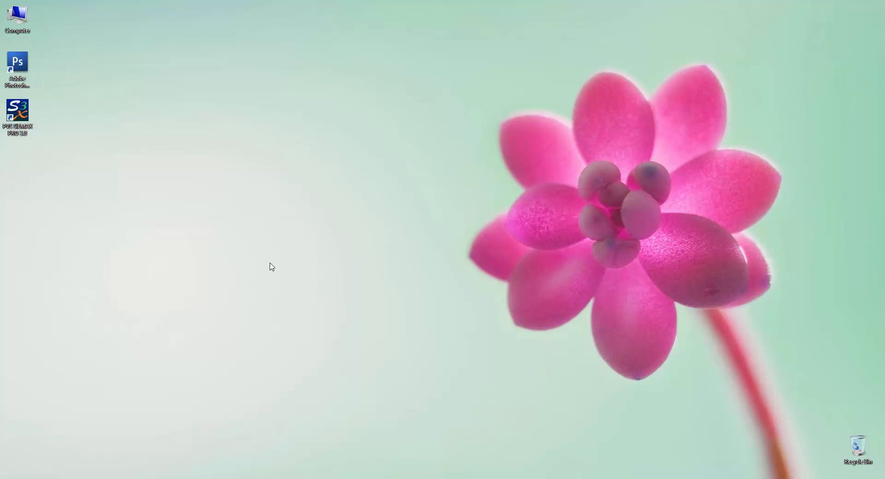
pyautogui.doubleClick(18, 110)
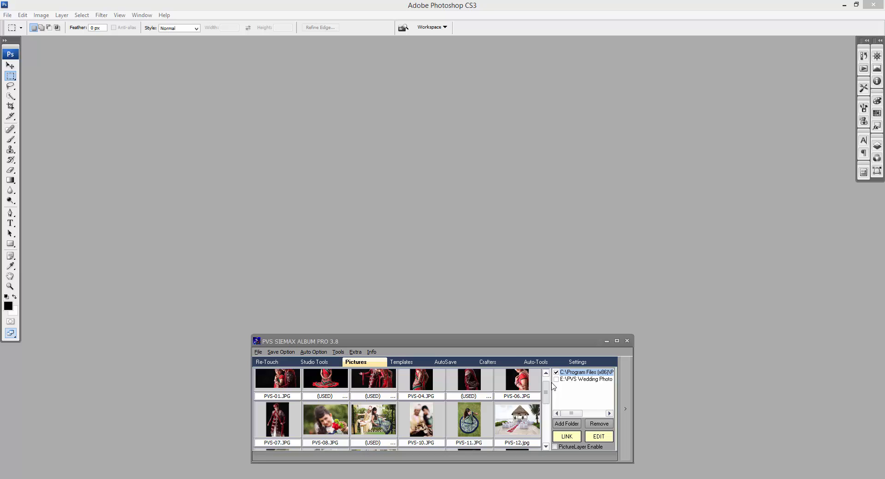
# Add C:\Wedding Photo 2015 as a picture folder, then return to the original sample pictures.
pyautogui.click(566, 424)
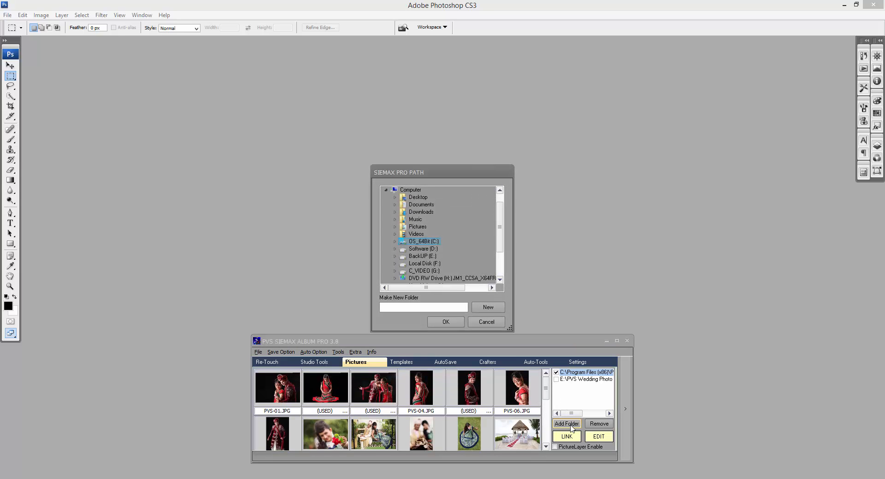
pyautogui.click(395, 241)
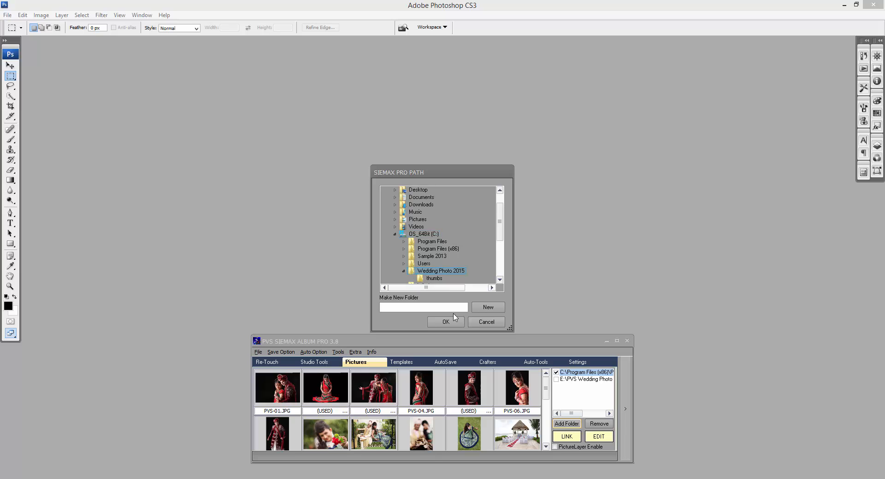
pyautogui.click(446, 322)
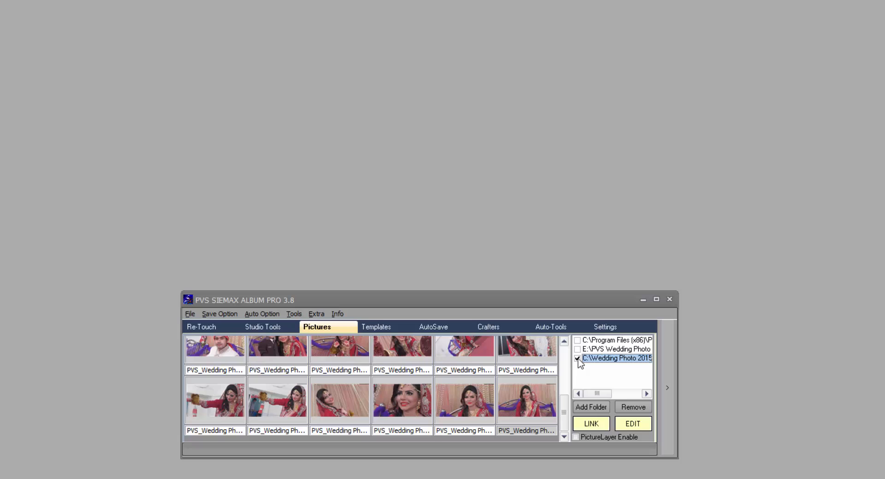
pyautogui.click(615, 350)
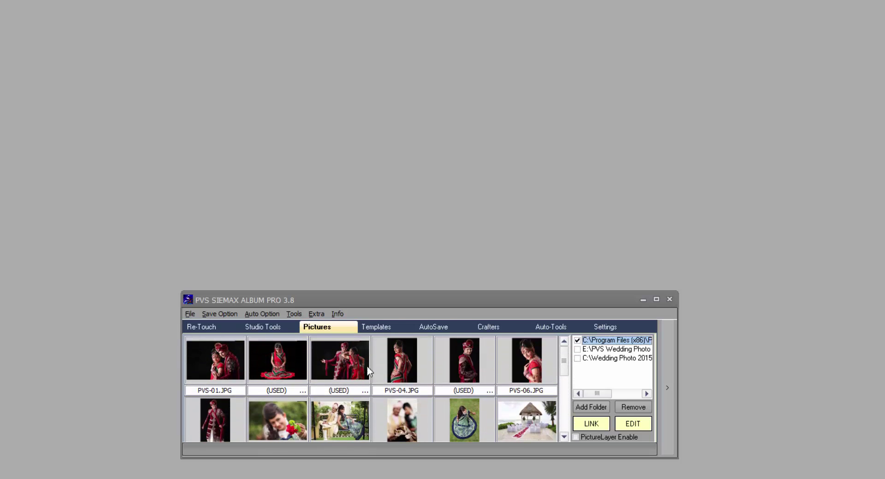
# Show the Re-Touch tools and survey the smoothing, colour and glow buttons without applying any.
pyautogui.click(203, 327)
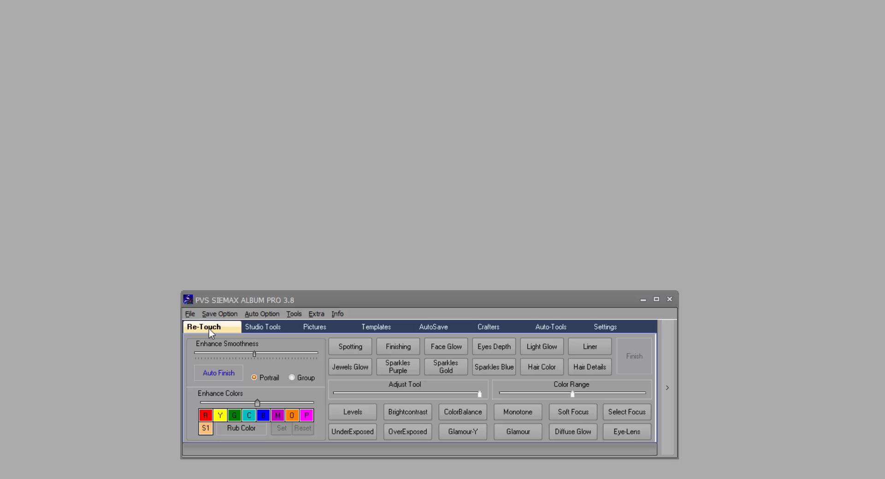
pyautogui.moveTo(232, 340)
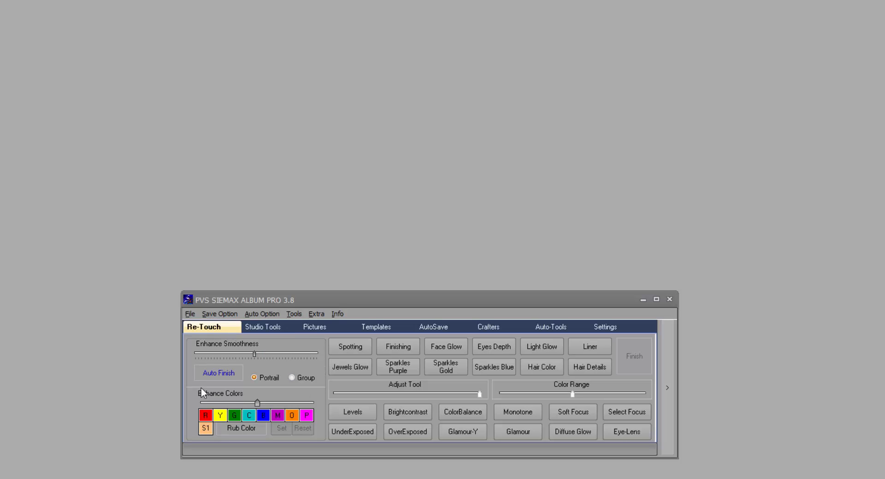
pyautogui.click(350, 347)
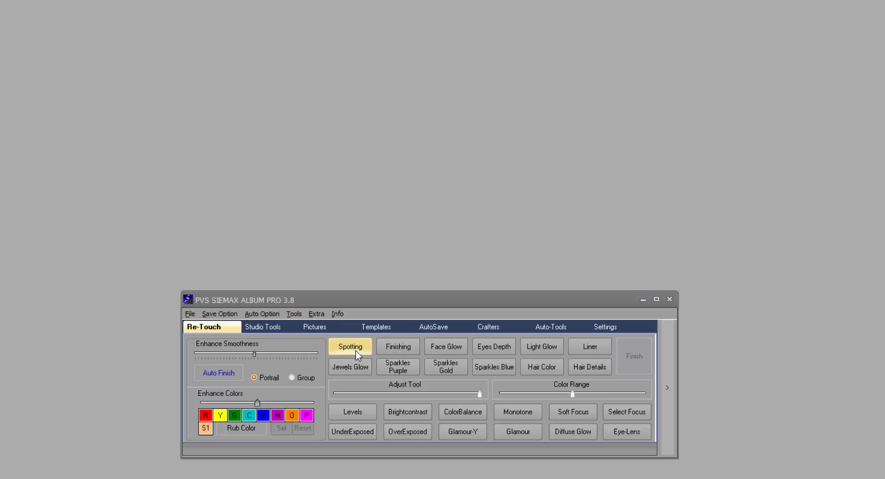
pyautogui.click(542, 347)
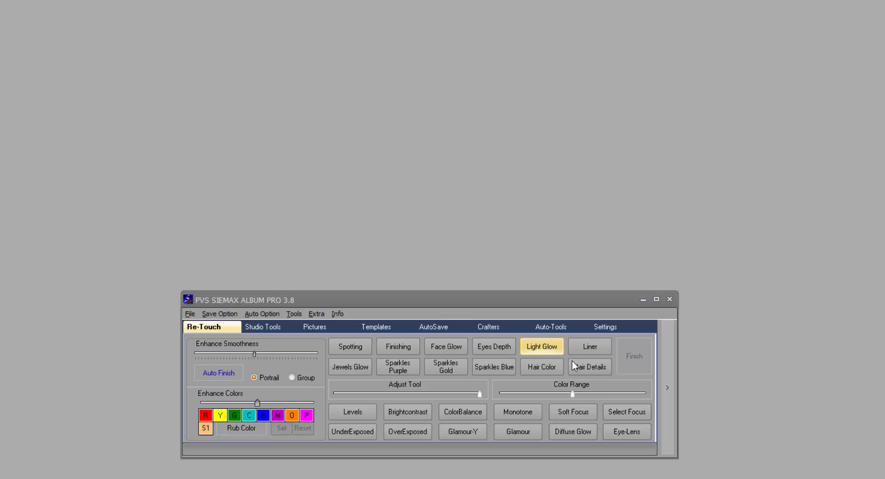
pyautogui.click(573, 433)
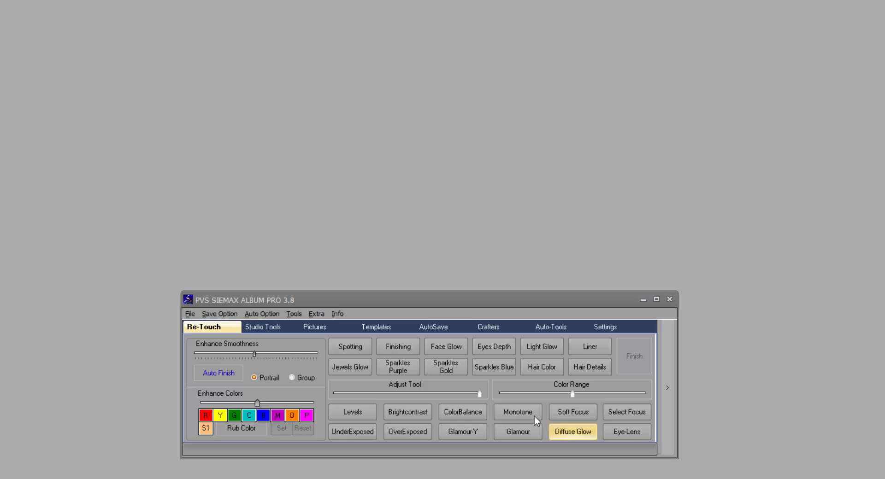
pyautogui.click(352, 432)
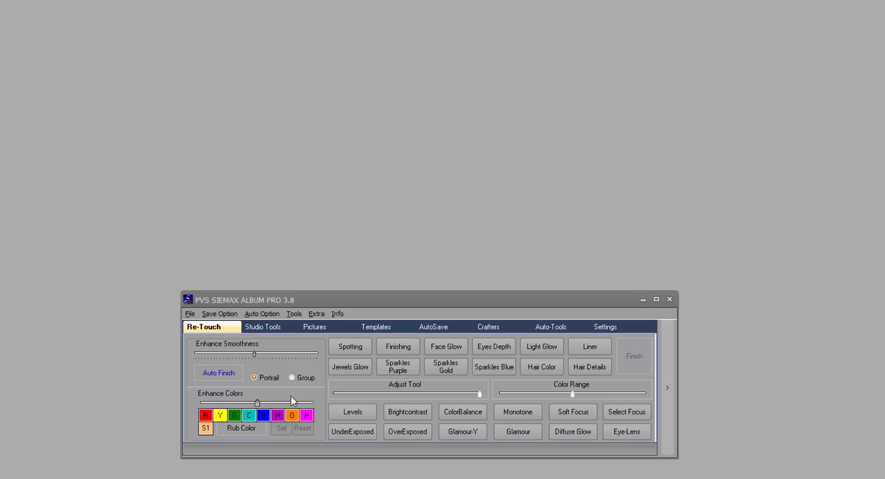
# Show the Studio Tools and browse Pic-Tones, Lighting-Effects and Vignette-Effects presets.
pyautogui.click(266, 327)
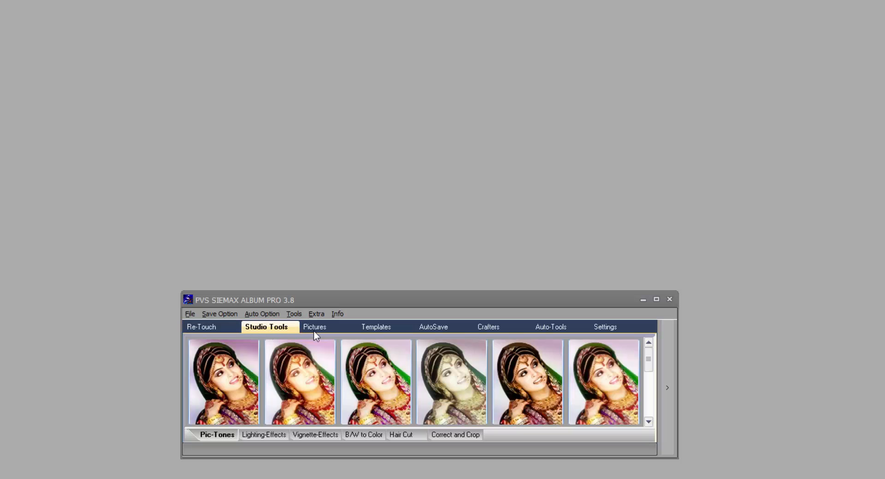
pyautogui.click(649, 424)
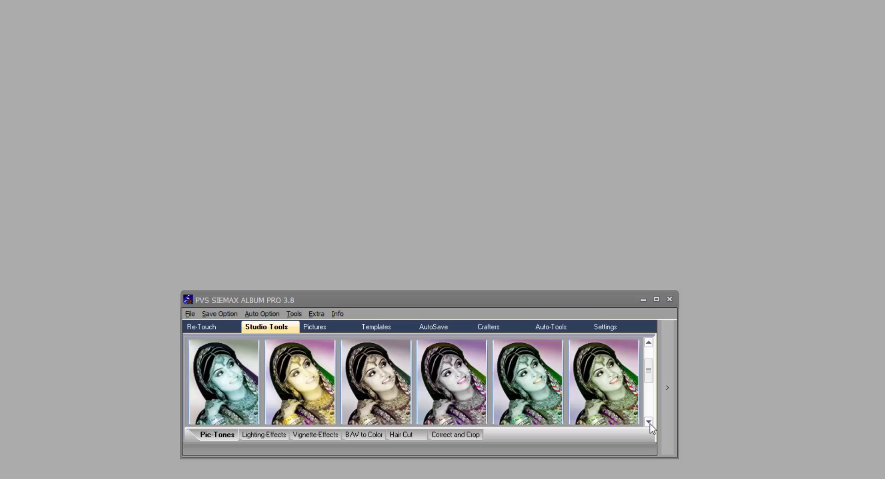
pyautogui.click(649, 422)
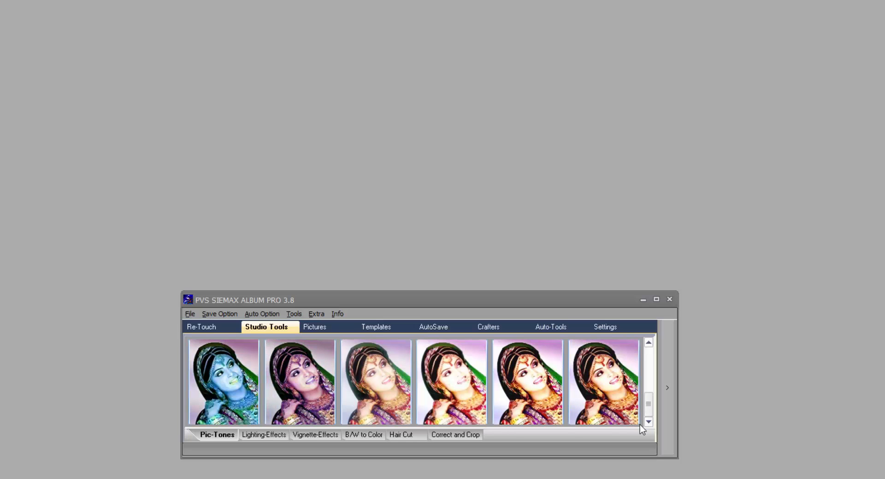
pyautogui.click(266, 435)
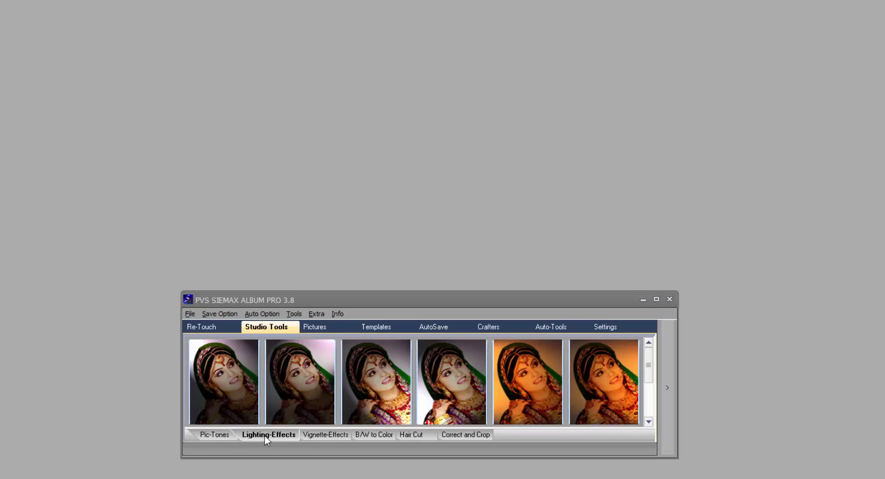
pyautogui.moveTo(284, 443)
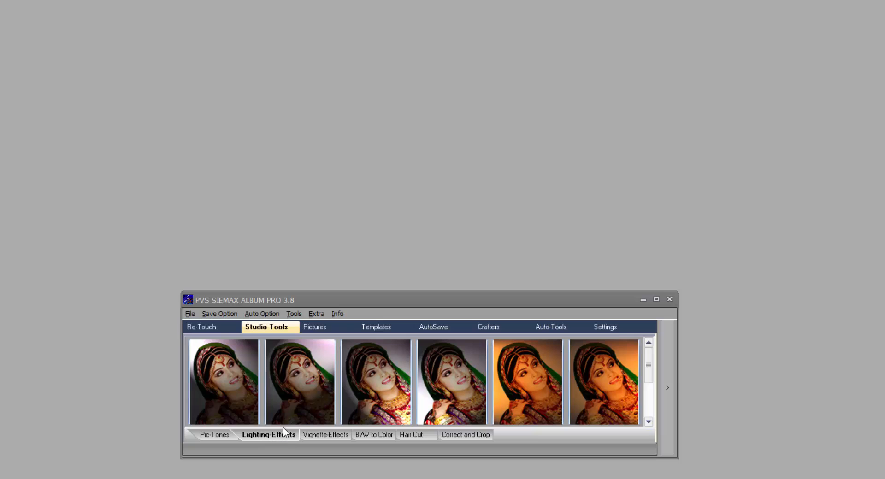
pyautogui.click(321, 436)
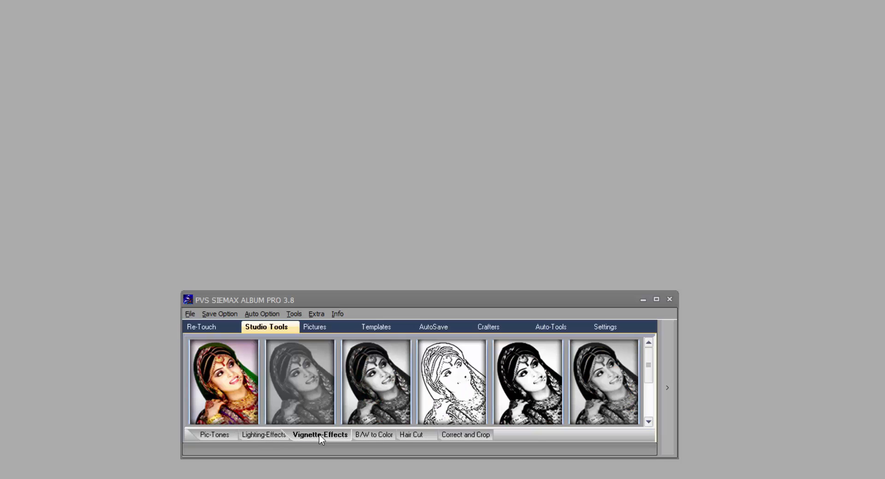
# Show the B/W to Color tools, then move on to the Hair Cut background textures.
pyautogui.click(369, 436)
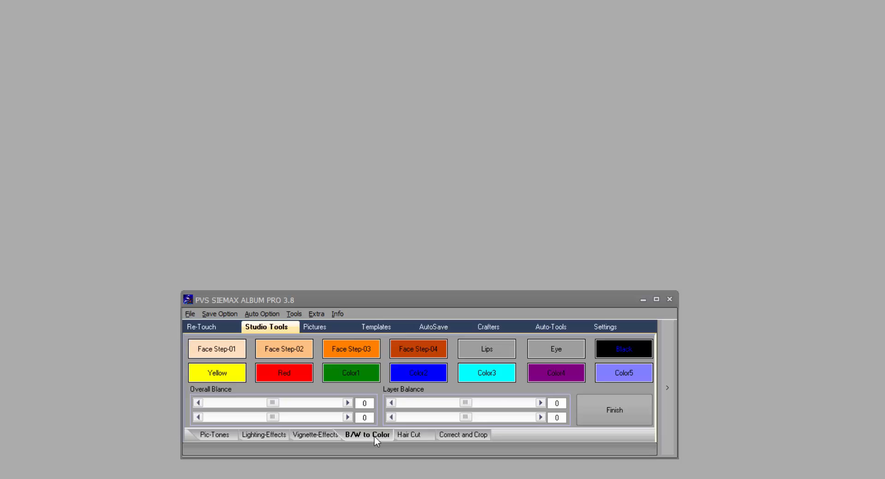
pyautogui.moveTo(231, 346)
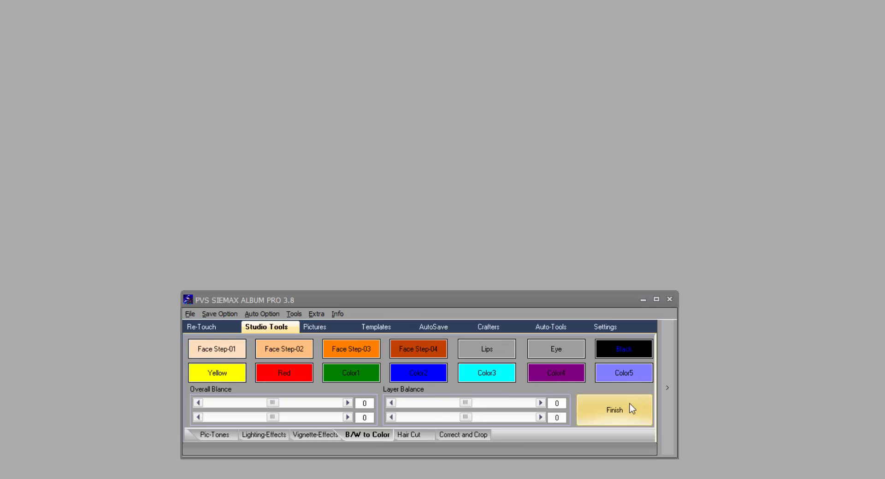
pyautogui.click(407, 436)
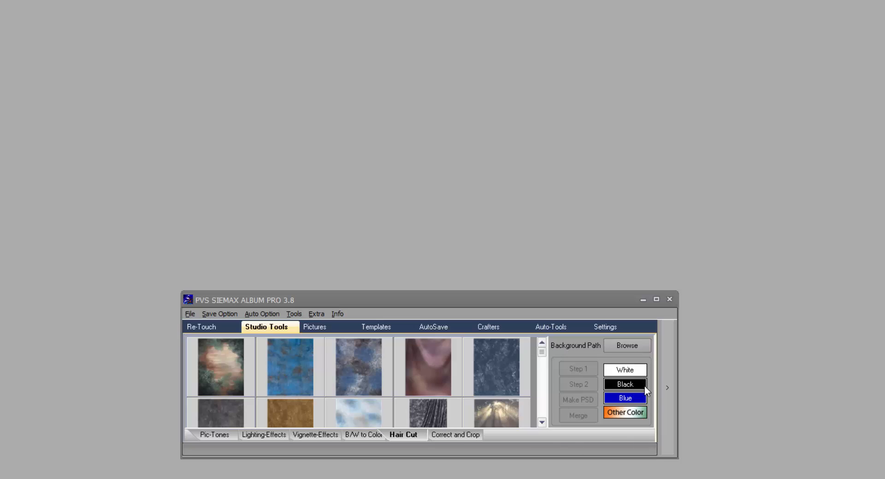
pyautogui.moveTo(653, 404)
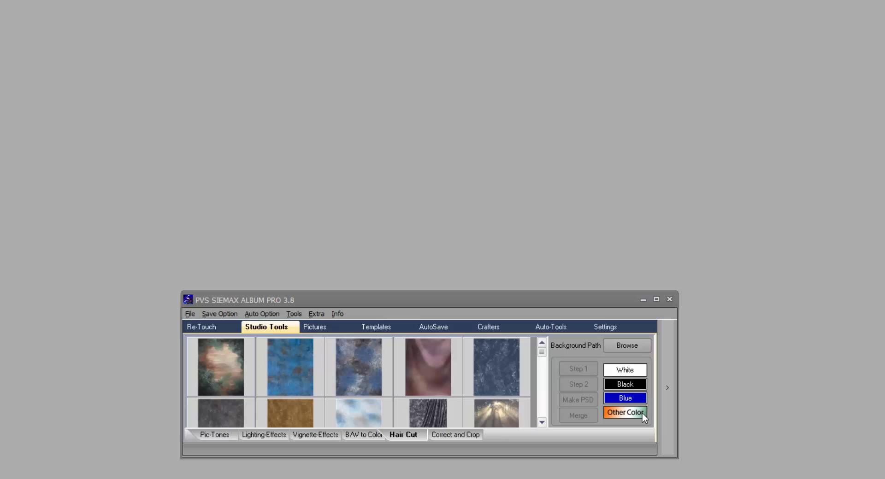
pyautogui.moveTo(542, 426)
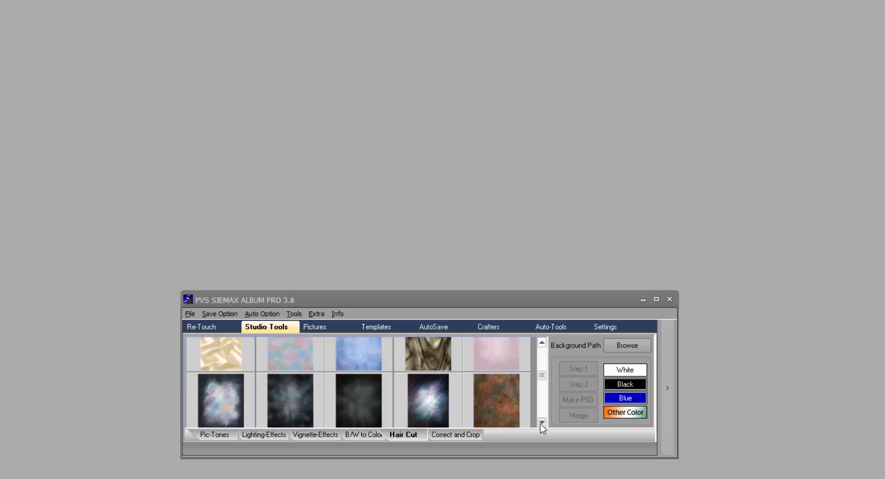
# Choose Siemax Crafters > Cuttingback as the hair-cut background folder.
pyautogui.click(627, 346)
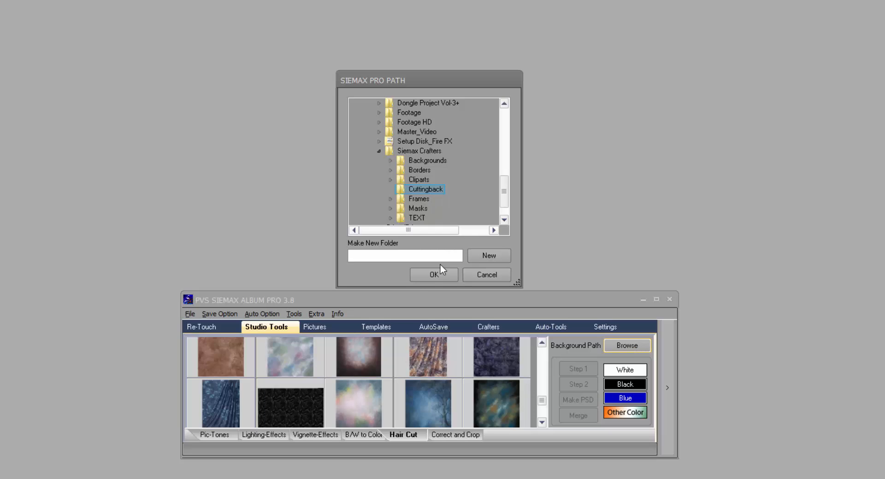
pyautogui.click(433, 275)
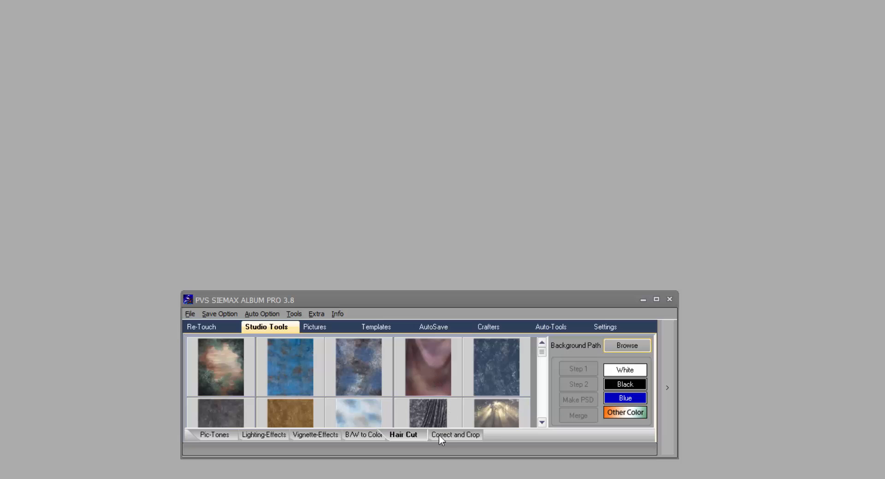
# Show the Correct and Crop tools with colour channel, exposure and passport-crop options.
pyautogui.click(455, 436)
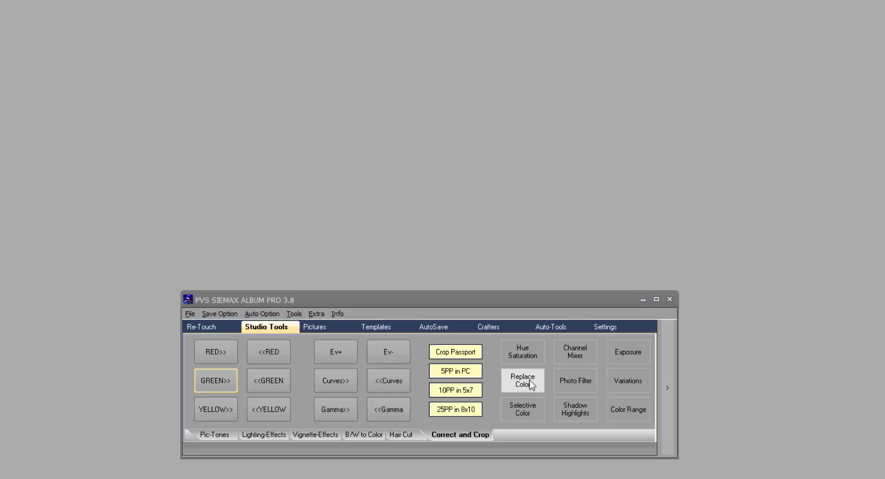
pyautogui.moveTo(505, 427)
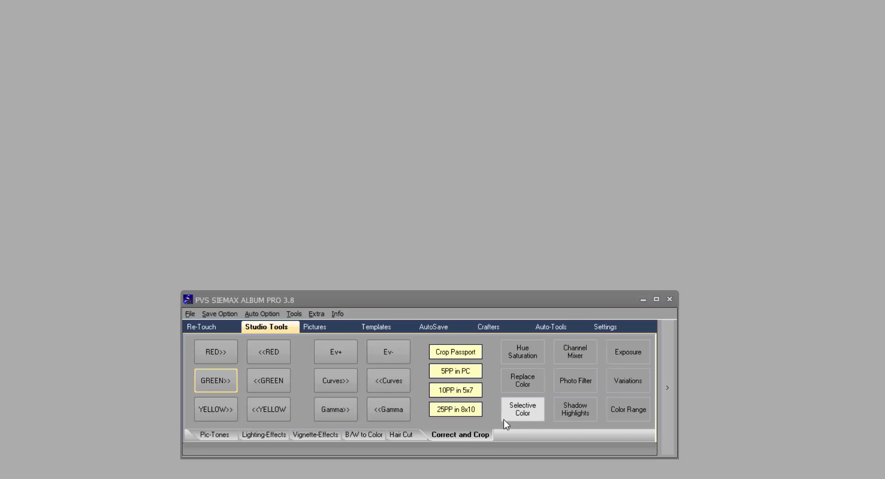
pyautogui.moveTo(381, 360)
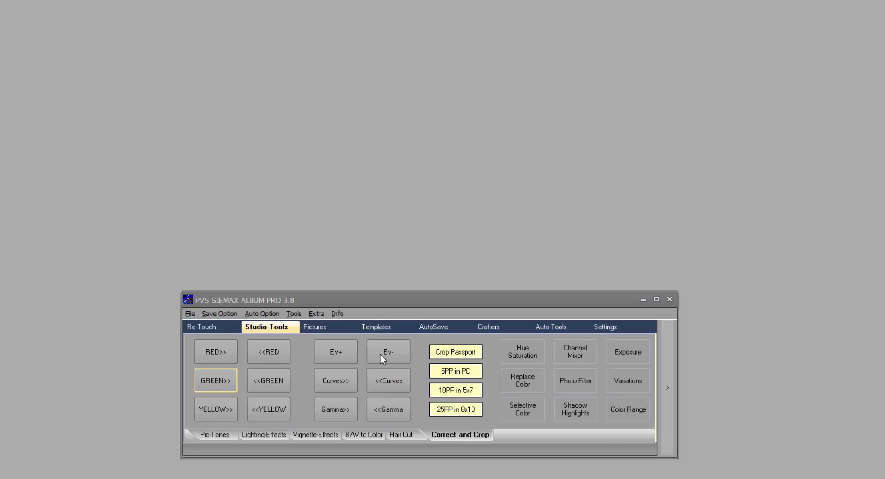
# Browse the SmartDesign template gallery, then switch to the AutoSave panel.
pyautogui.click(380, 328)
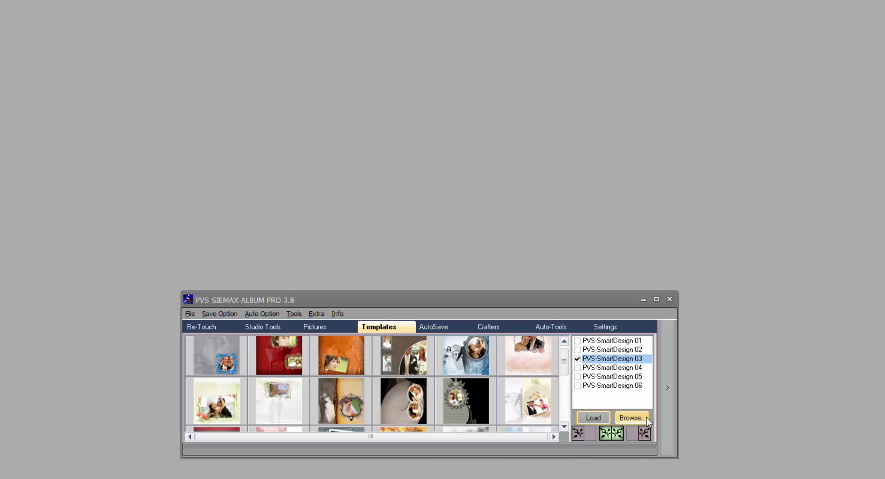
pyautogui.moveTo(457, 351)
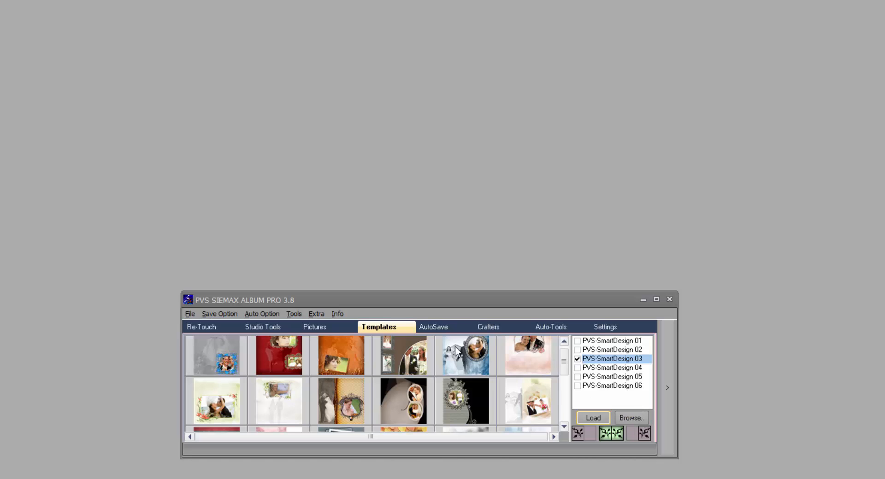
pyautogui.click(436, 328)
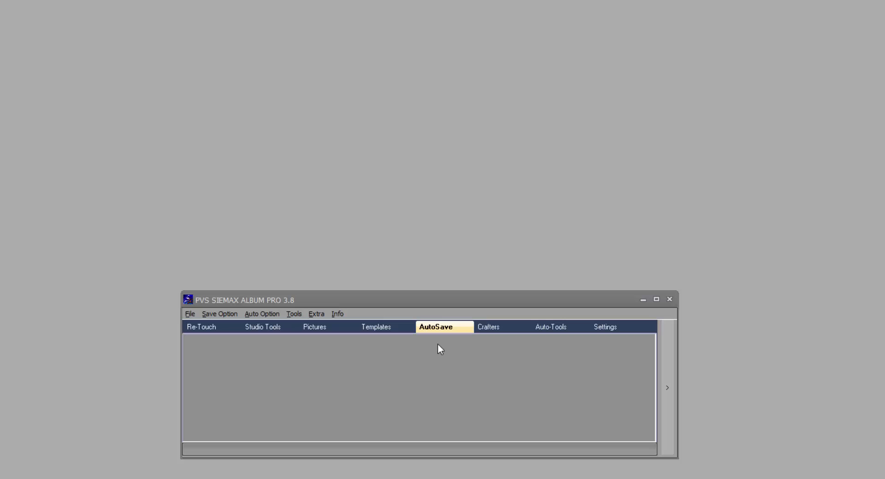
pyautogui.moveTo(516, 382)
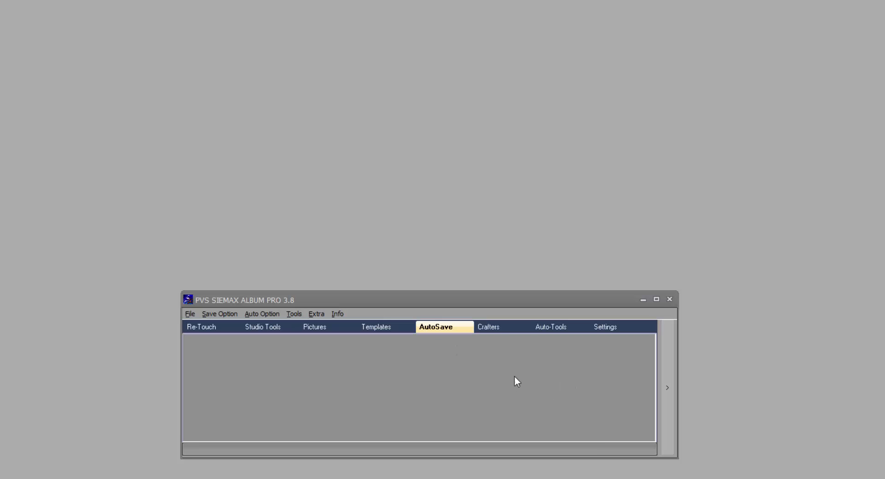
pyautogui.moveTo(500, 338)
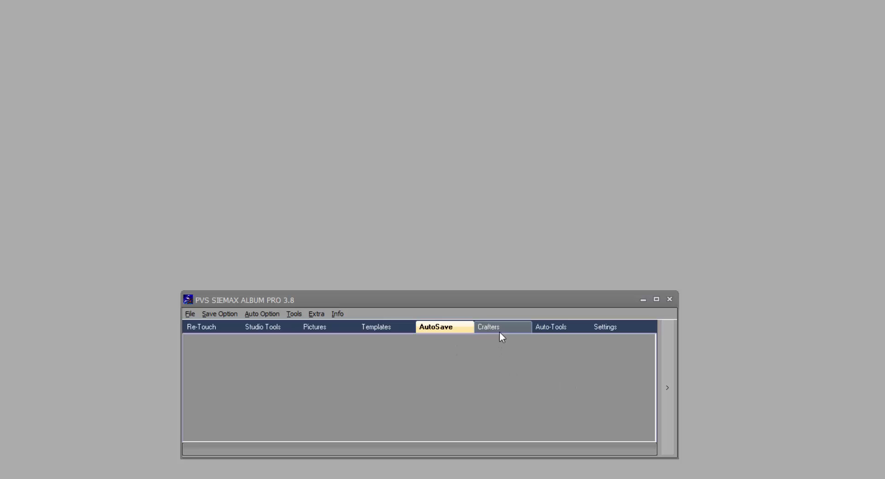
# Browse the Crafters masks, strokes, frames, clip-arts and mask glow panels, ending on the auto-tools.
pyautogui.click(491, 328)
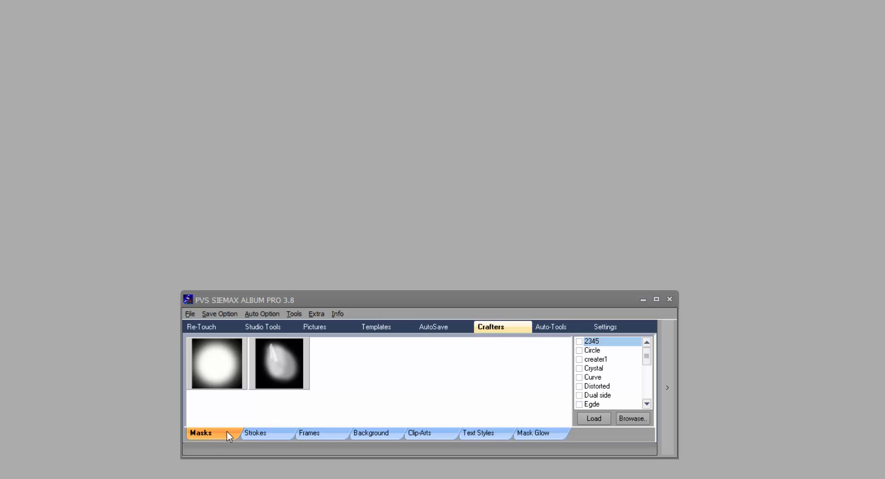
pyautogui.click(257, 433)
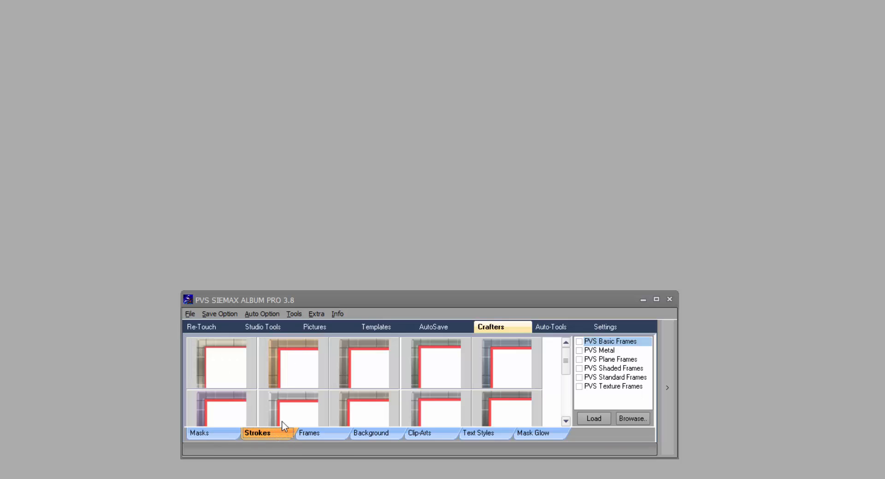
pyautogui.click(309, 434)
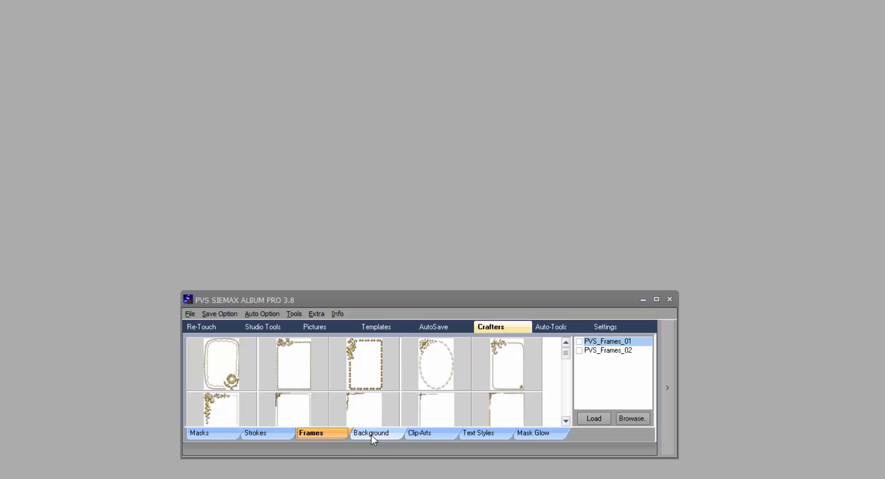
pyautogui.click(420, 433)
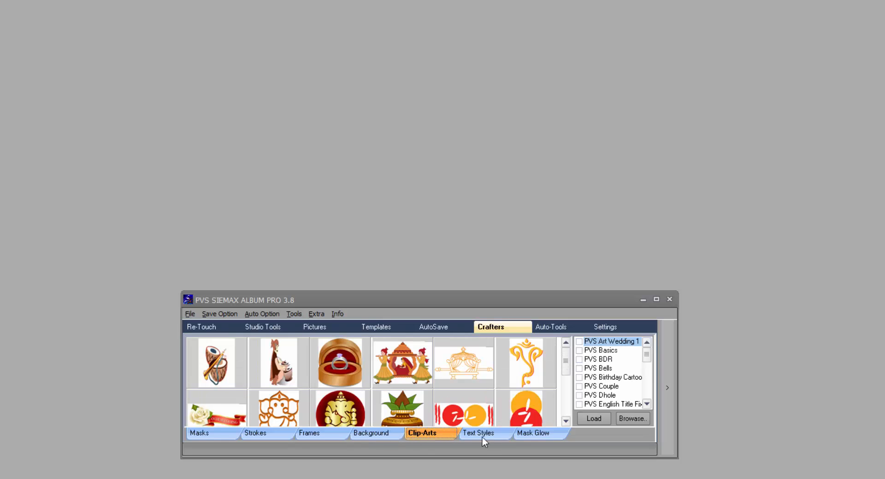
pyautogui.click(538, 434)
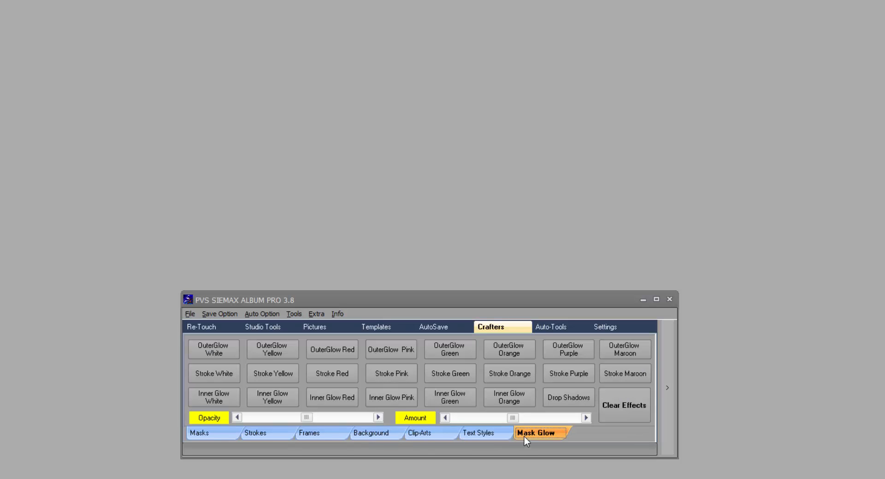
pyautogui.click(558, 327)
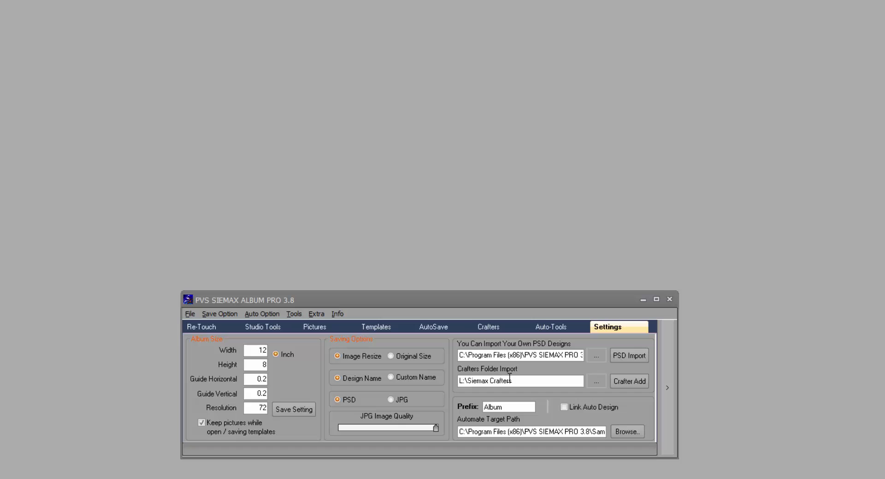
# Select the Automate Target Path and open the Save Option menu of JPG, template and sheet choices.
pyautogui.tripleClick(521, 356)
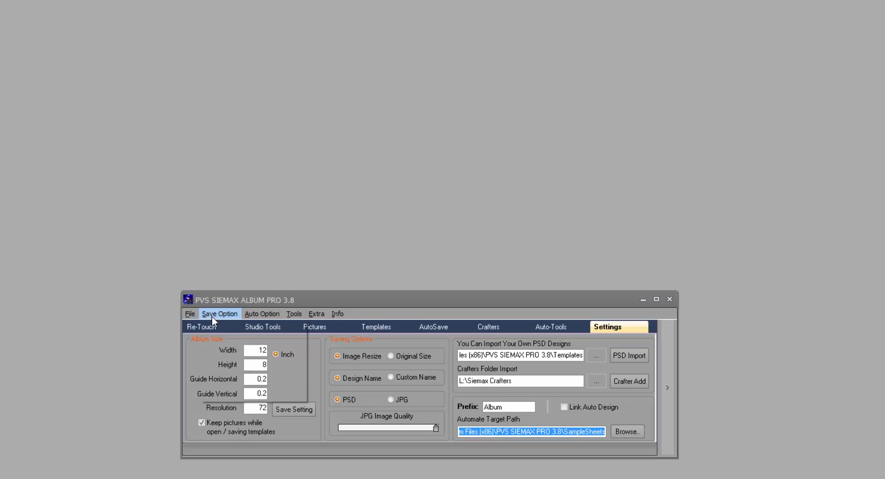
pyautogui.click(220, 315)
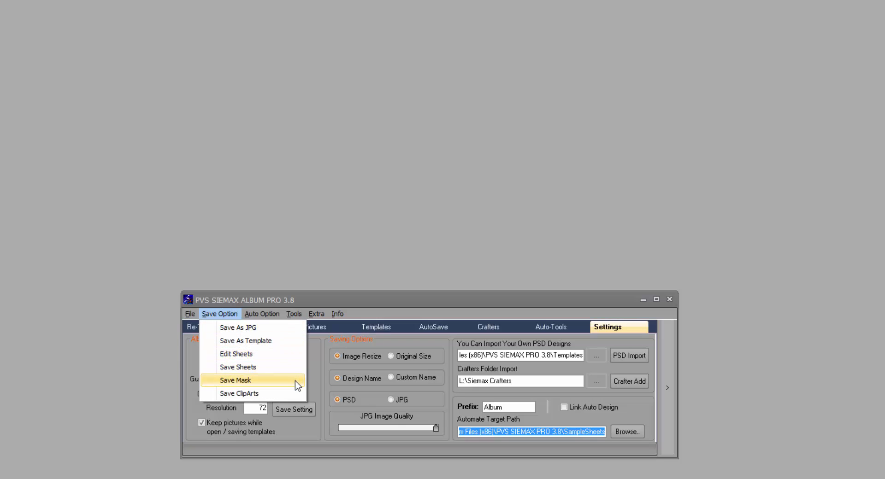
pyautogui.moveTo(254, 335)
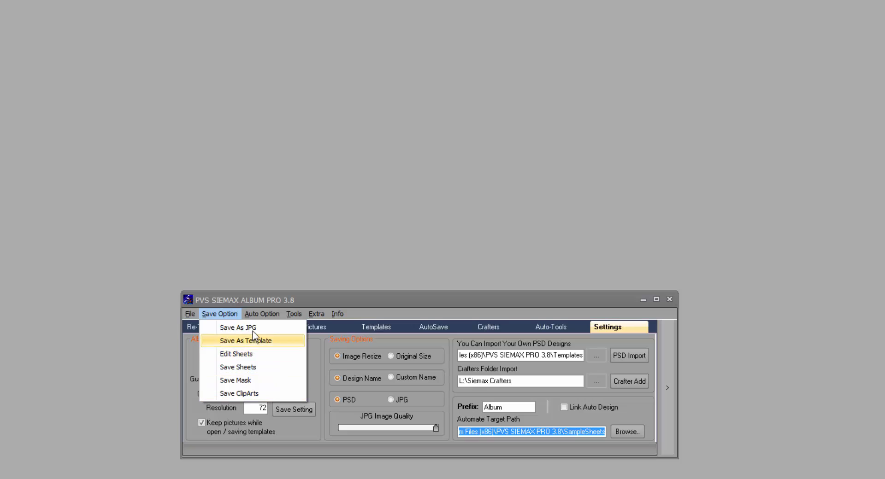
# Review the Auto Option and Tools menu commands, then dismiss the menus leaving Settings unchanged.
pyautogui.click(262, 315)
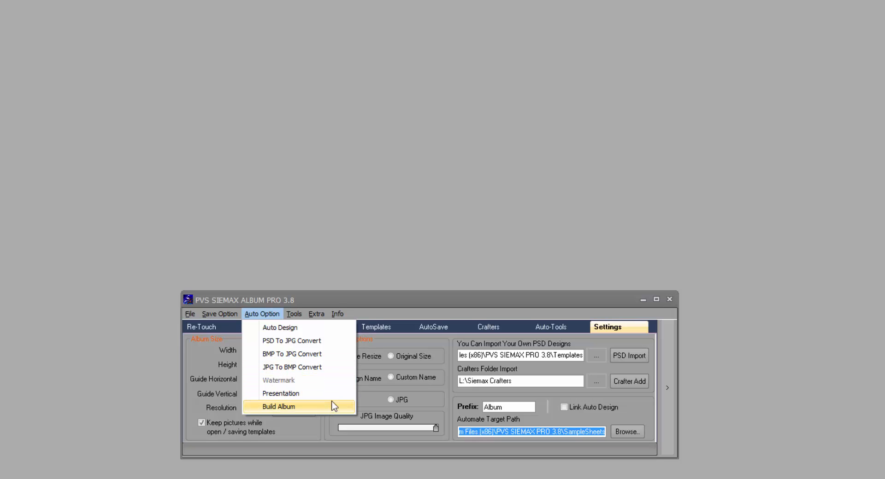
pyautogui.click(293, 314)
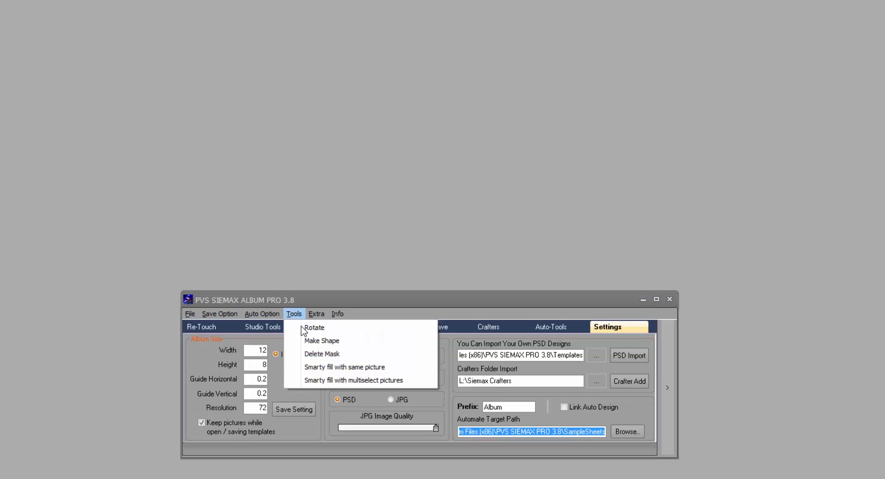
pyautogui.moveTo(413, 338)
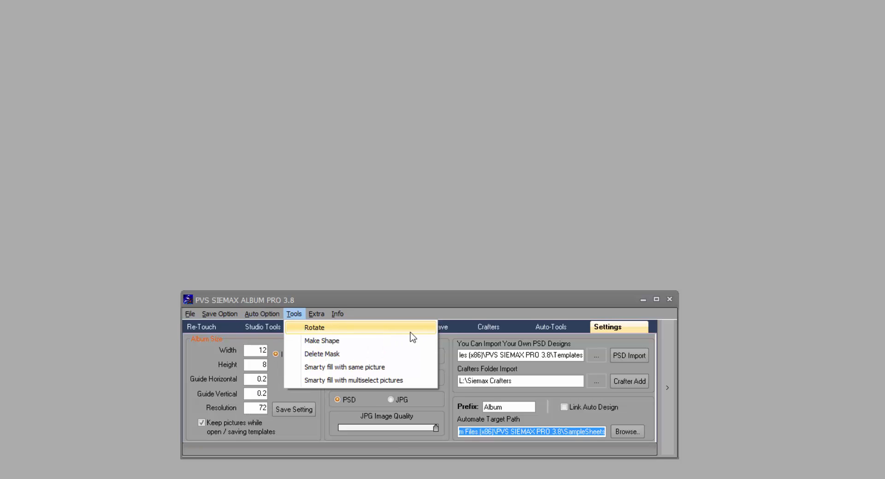
pyautogui.moveTo(457, 365)
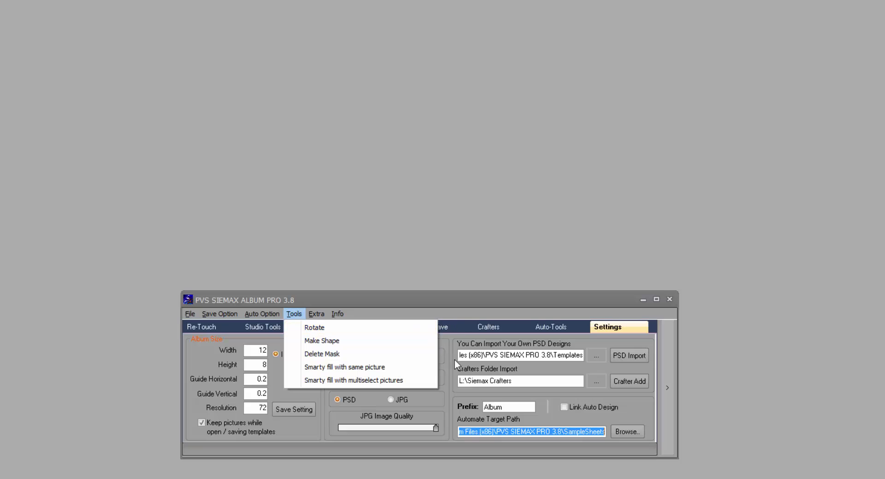
pyautogui.click(499, 308)
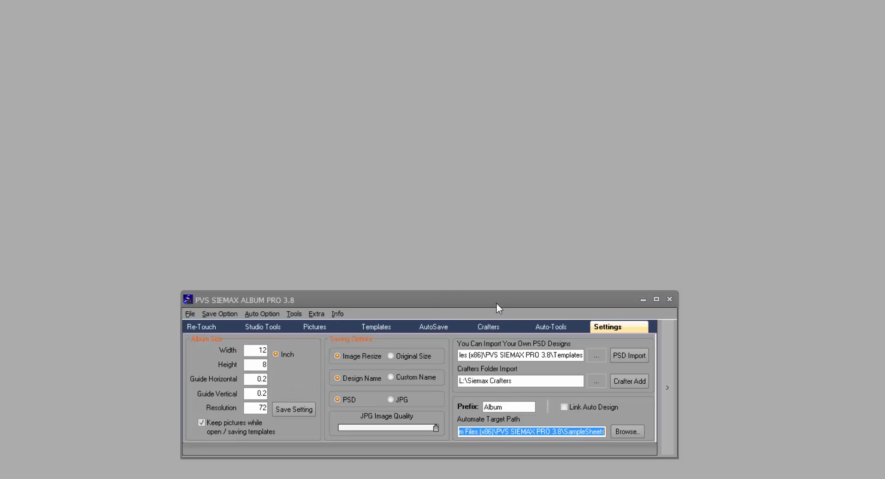
pyautogui.moveTo(583, 436)
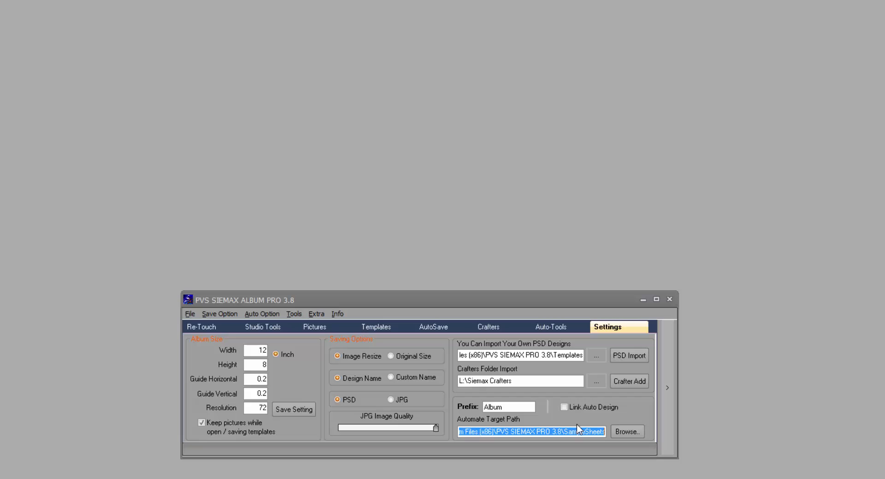